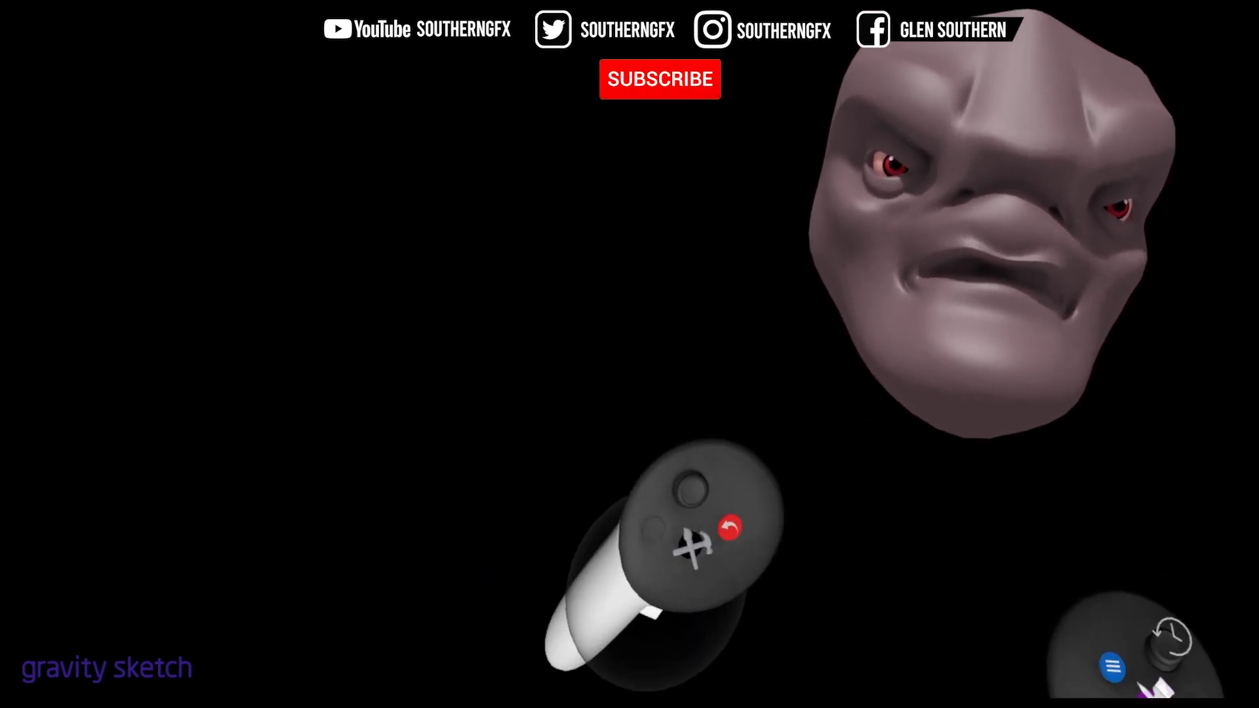
pyautogui.click(660, 79)
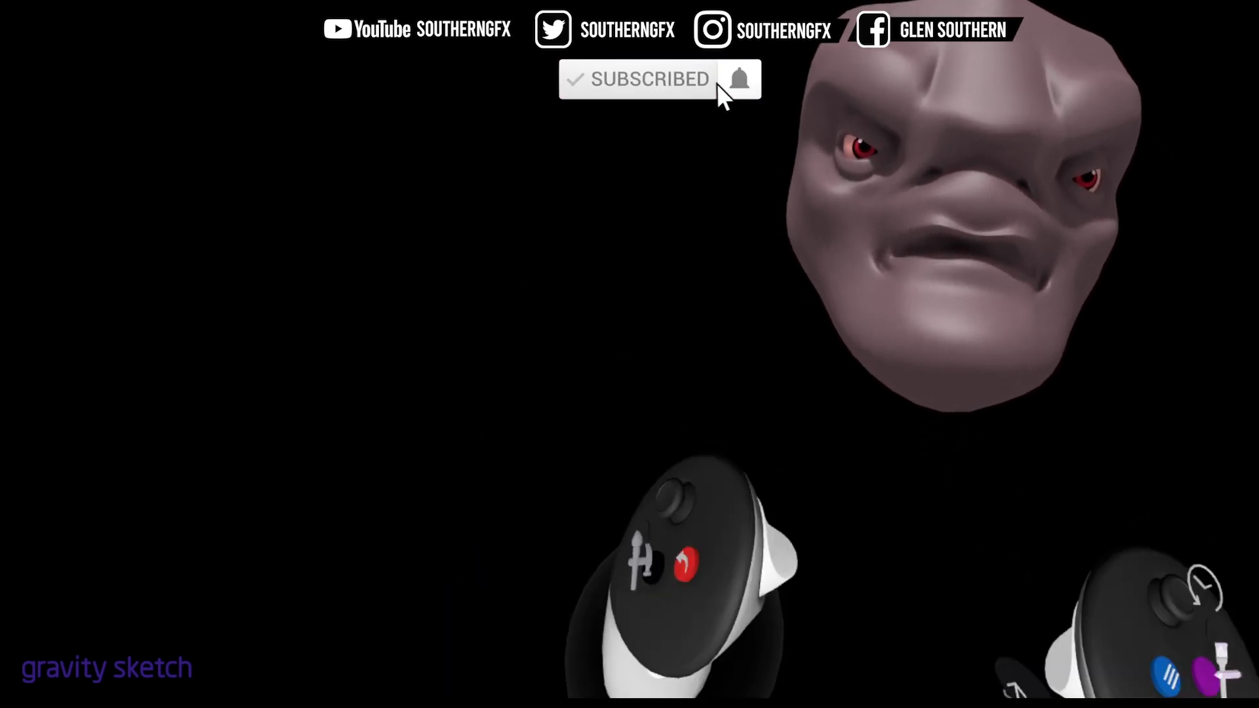